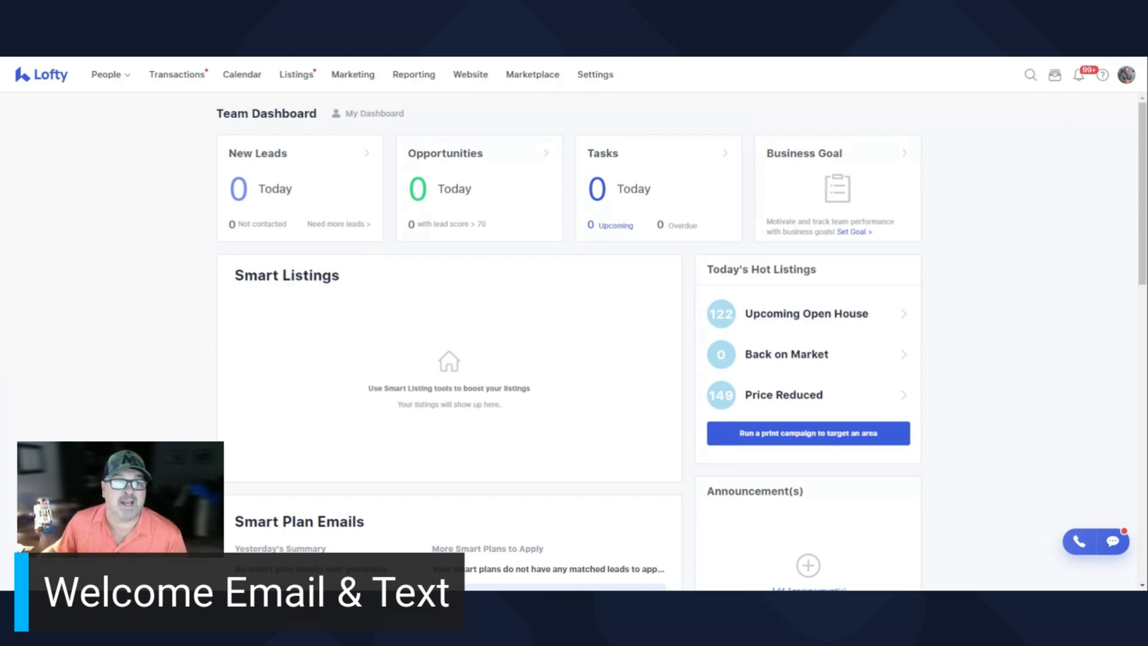
Go from the team dashboard to the Email templates page under Settings
click(594, 74)
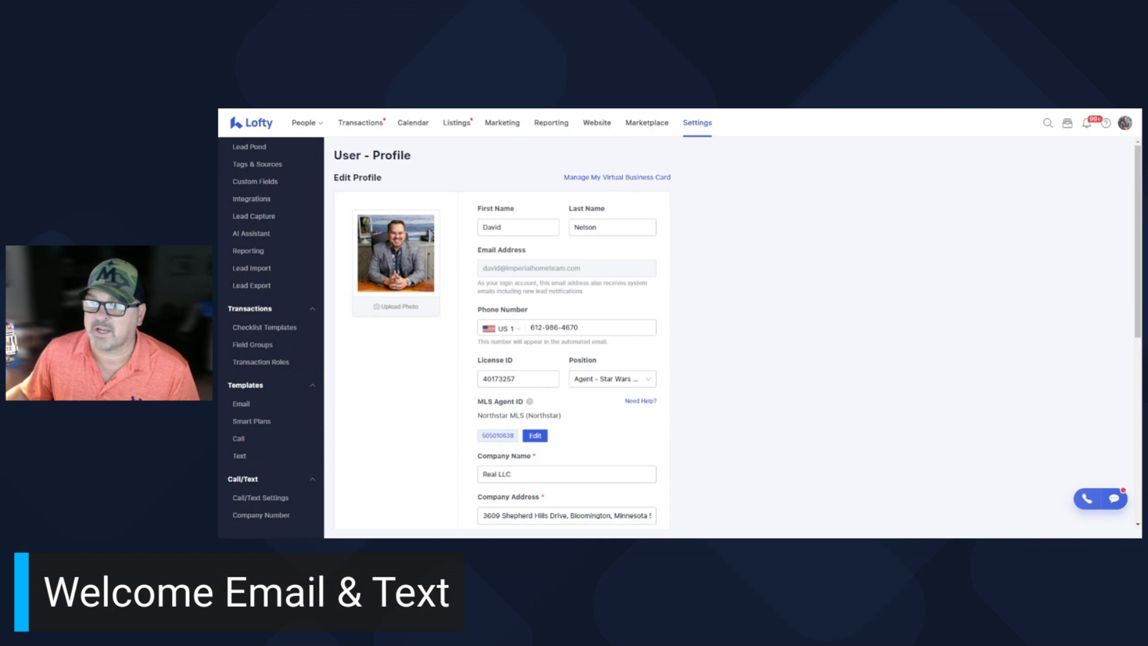
click(241, 404)
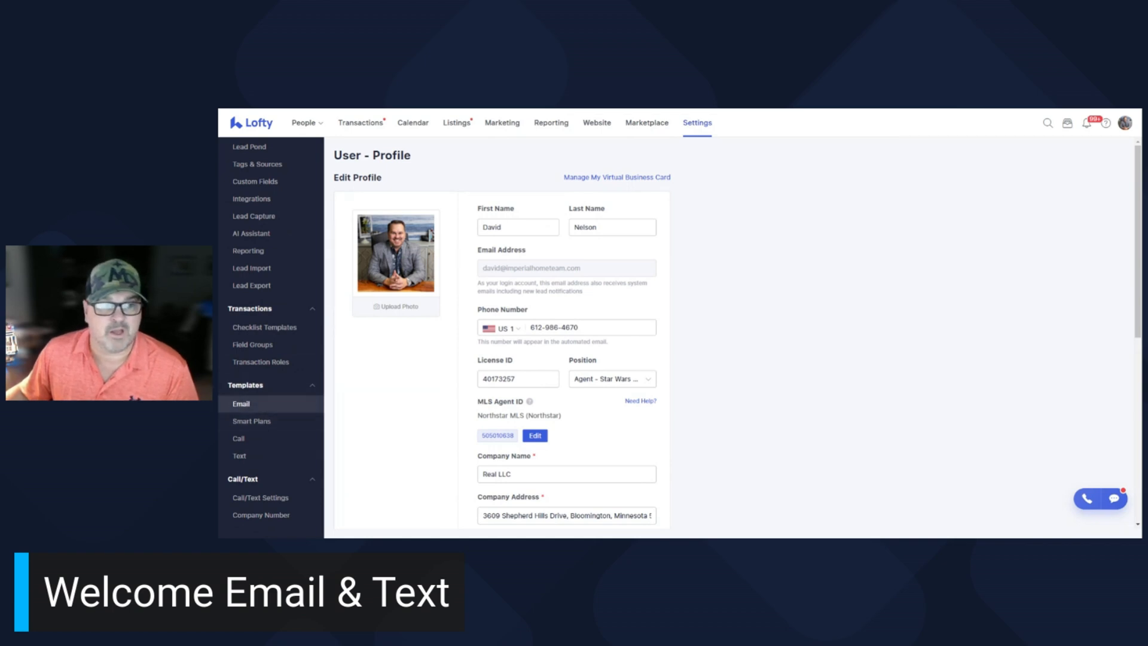
click(240, 404)
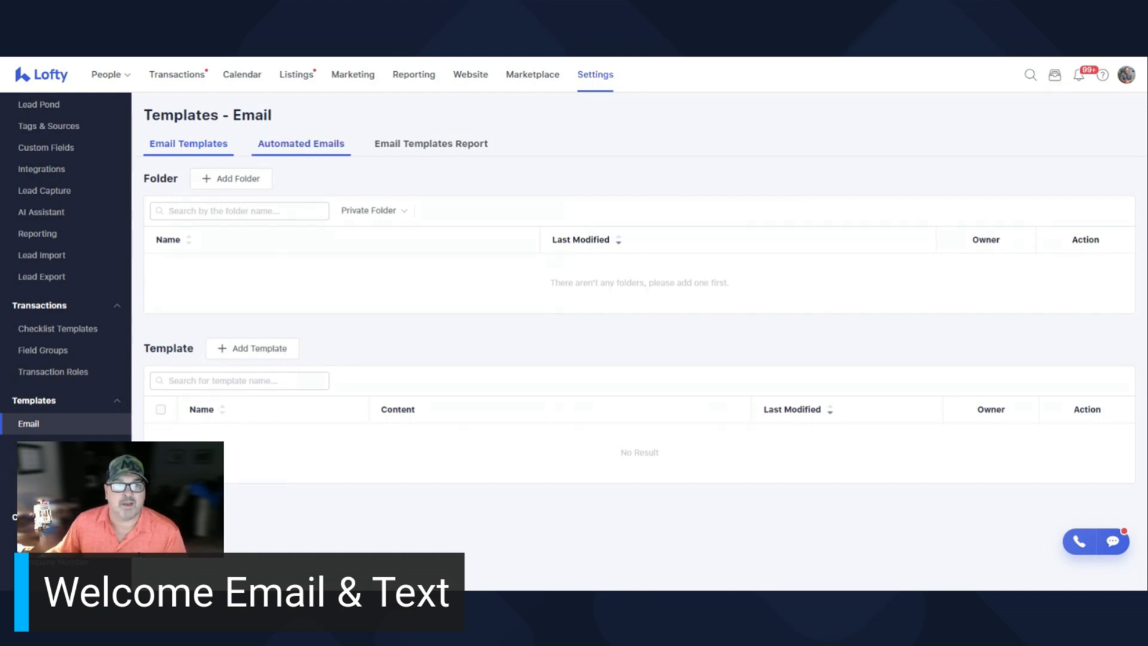
Open the Buyer Lead Welcome Email from the Automated Emails list for editing
click(300, 143)
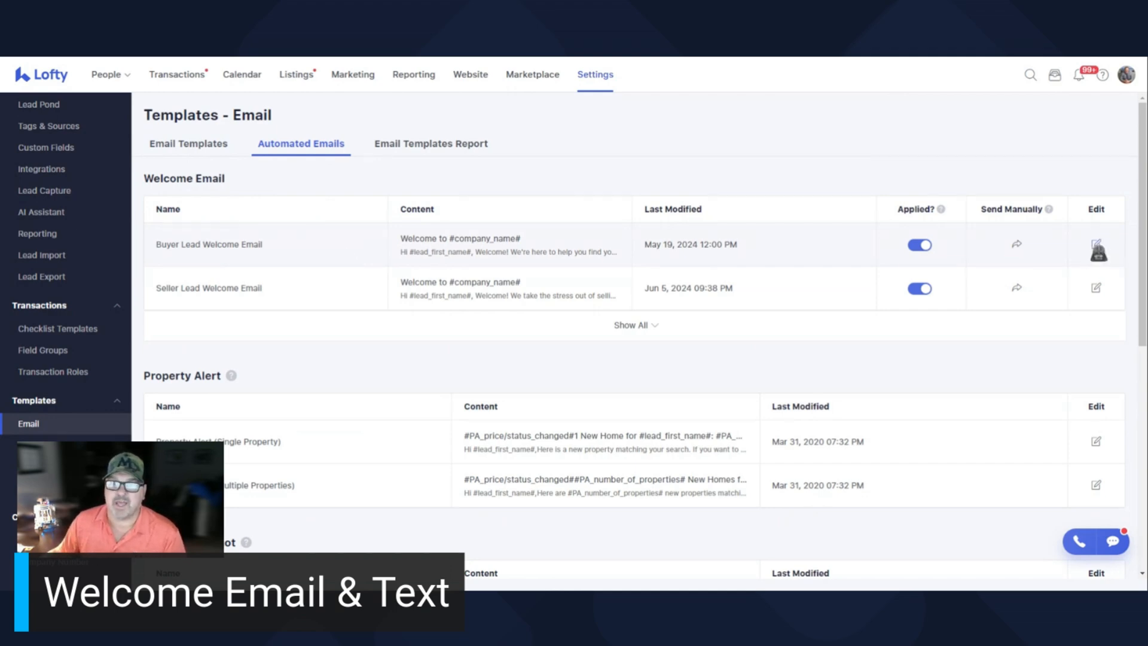
click(1096, 244)
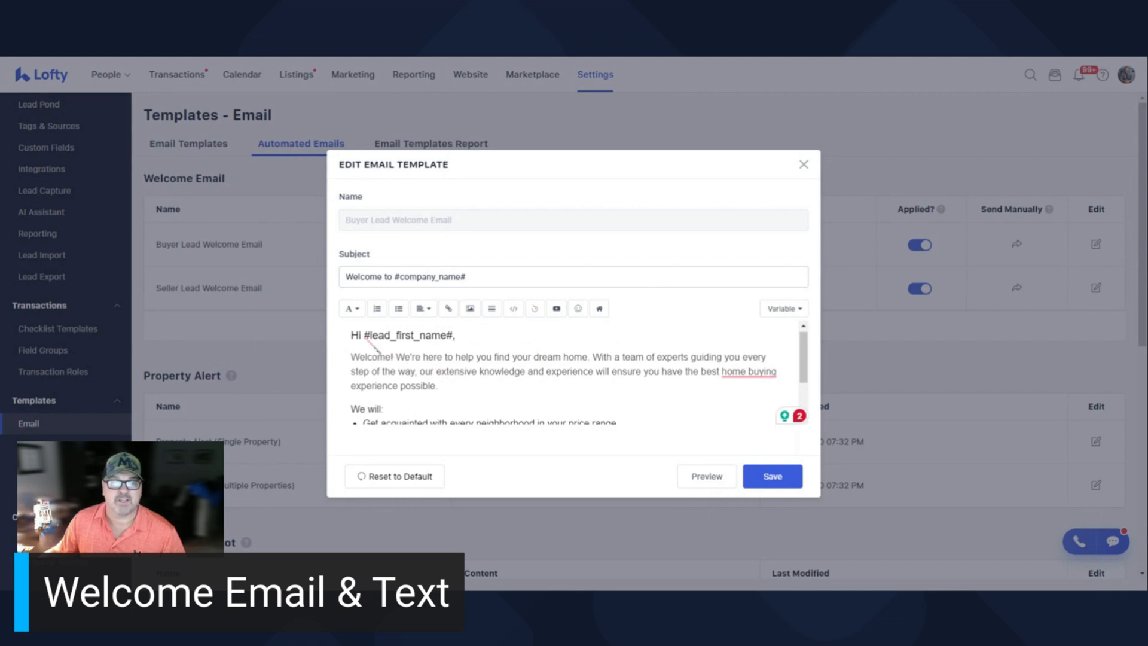
double_click(407, 335)
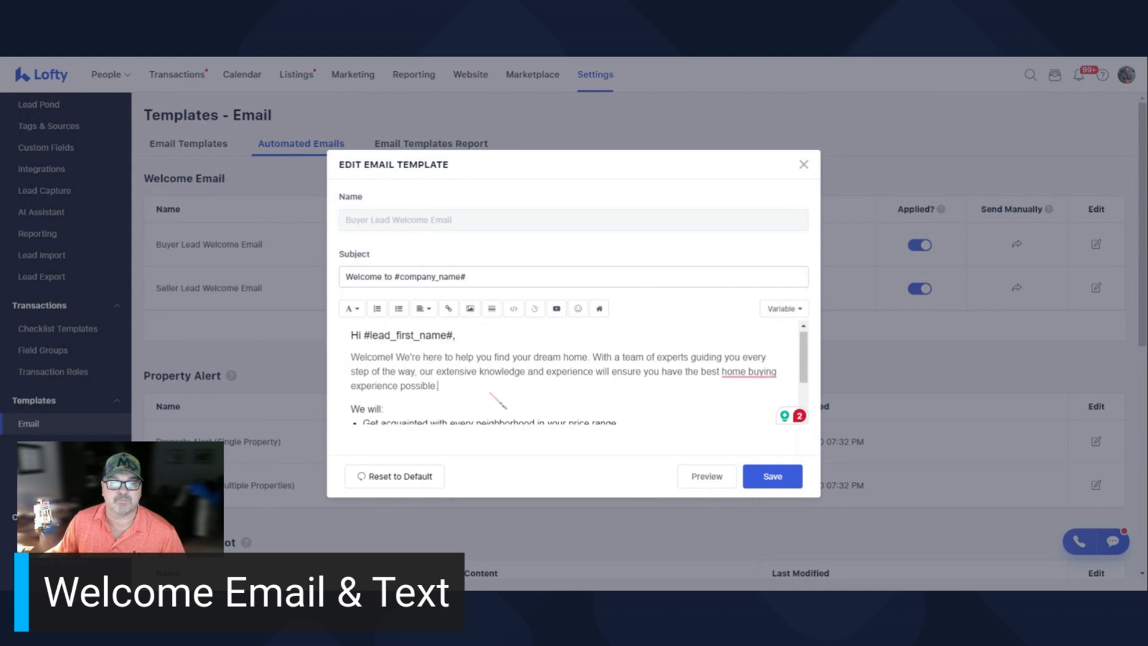
scroll(down, 3)
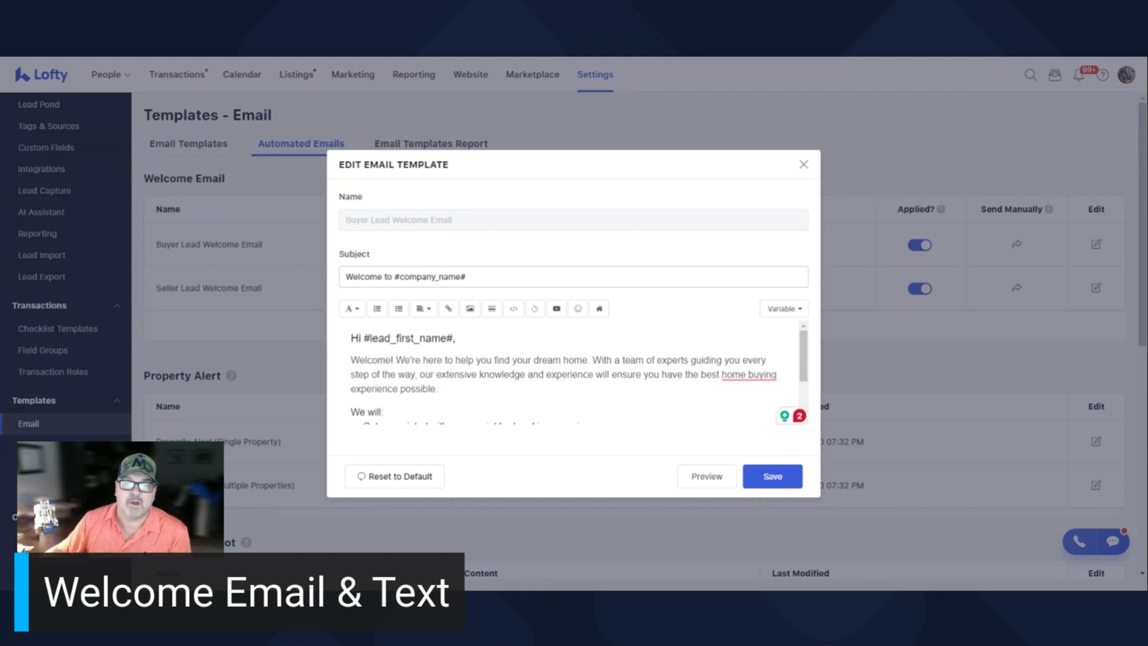
double_click(407, 338)
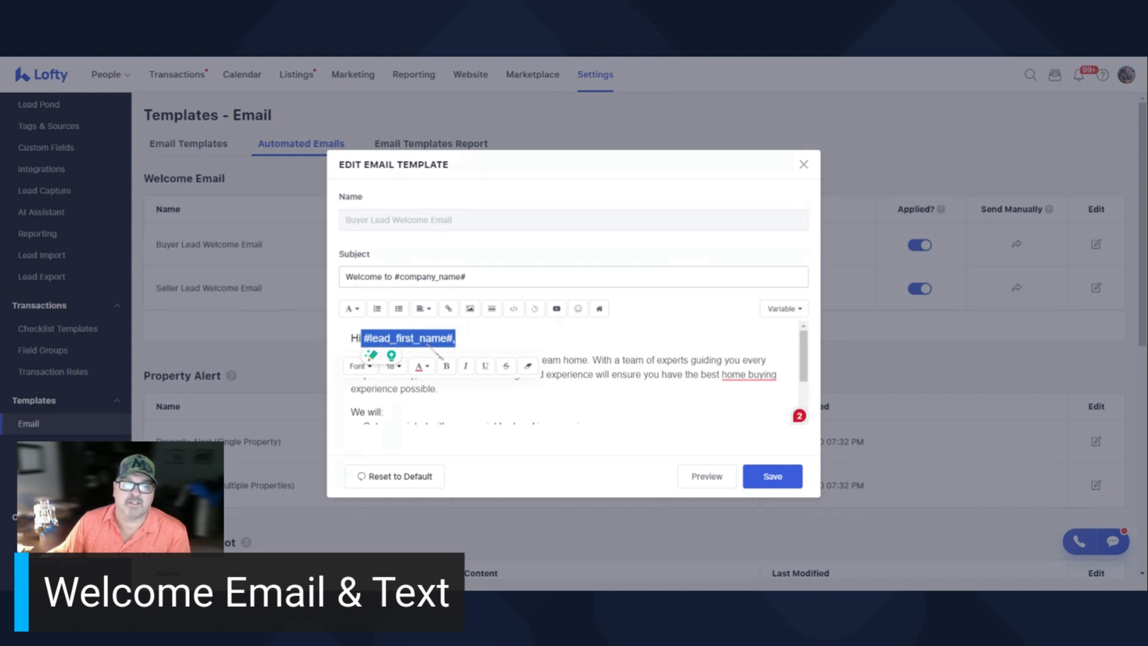
scroll(down, 3)
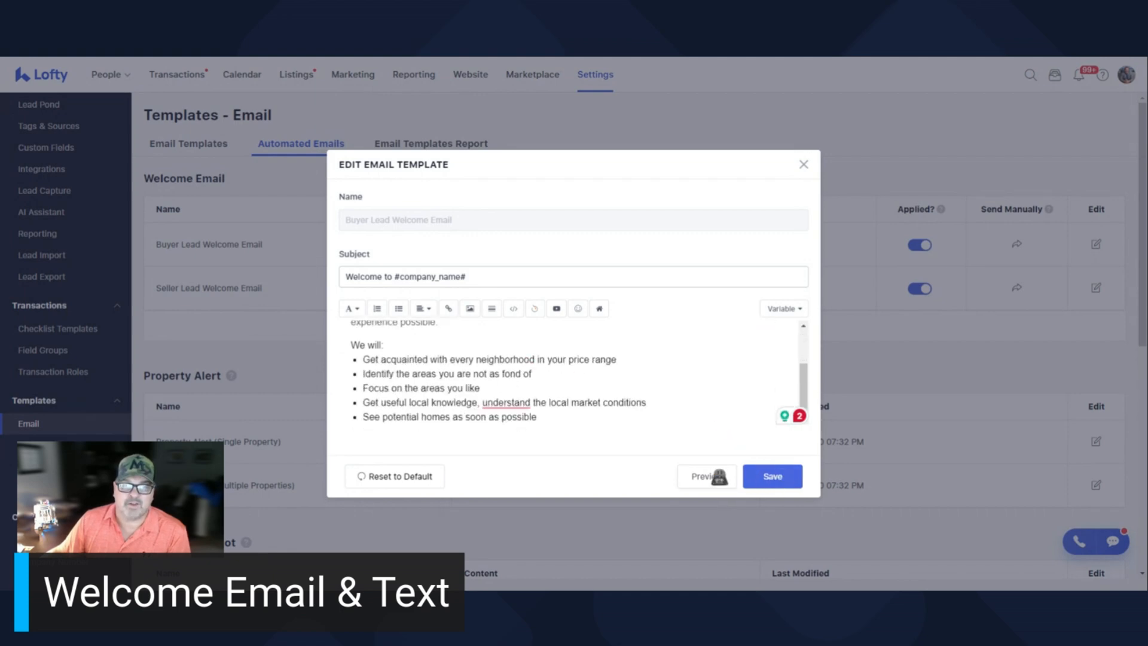
click(705, 476)
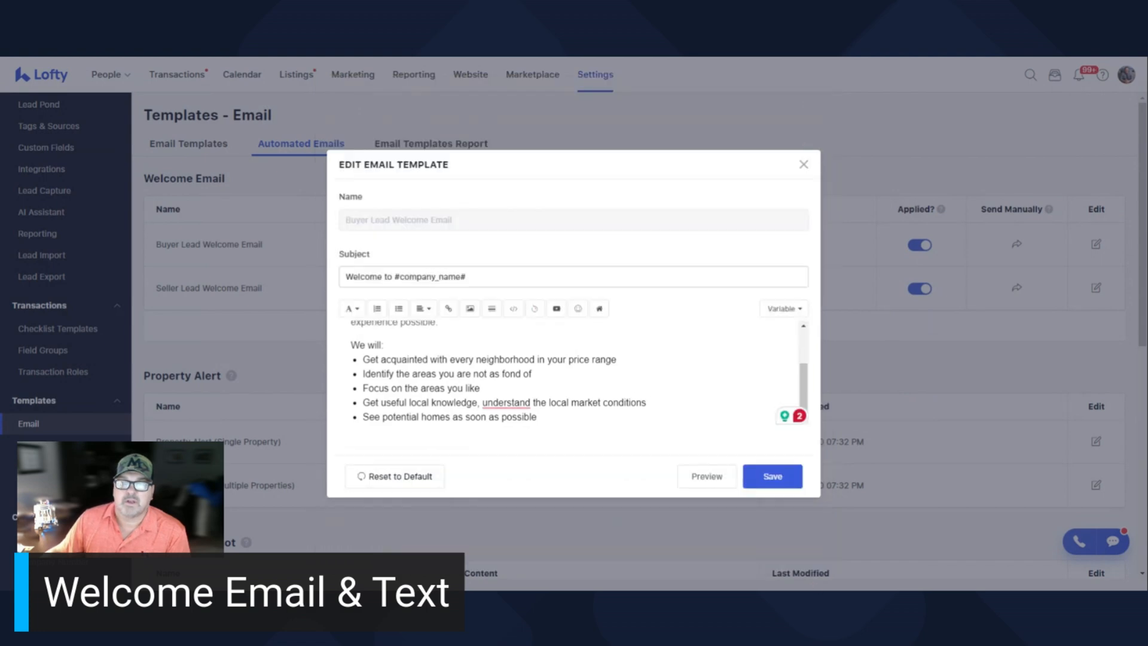
click(802, 164)
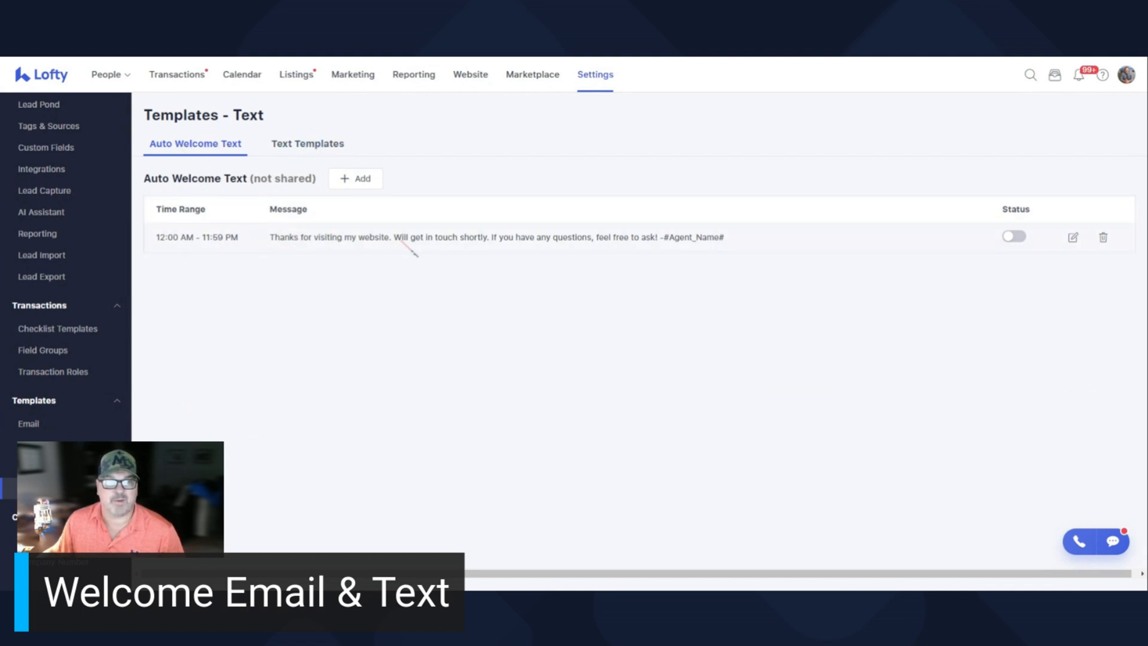
Toggle the all-day auto welcome text on and back off, then open it for editing
click(1013, 236)
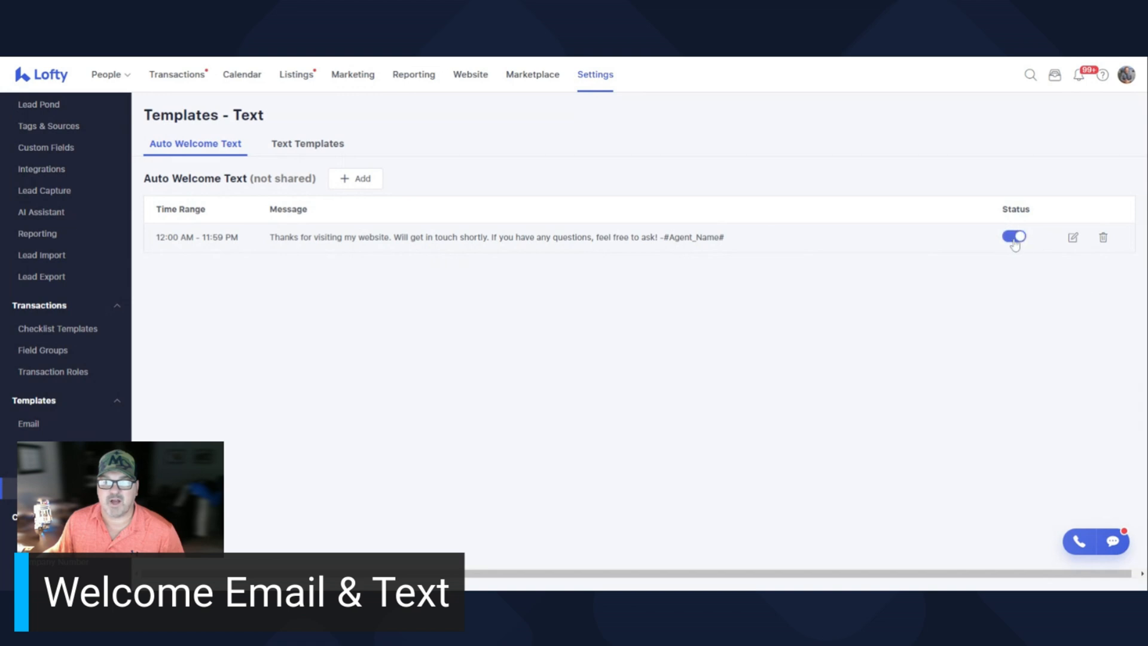
click(1013, 236)
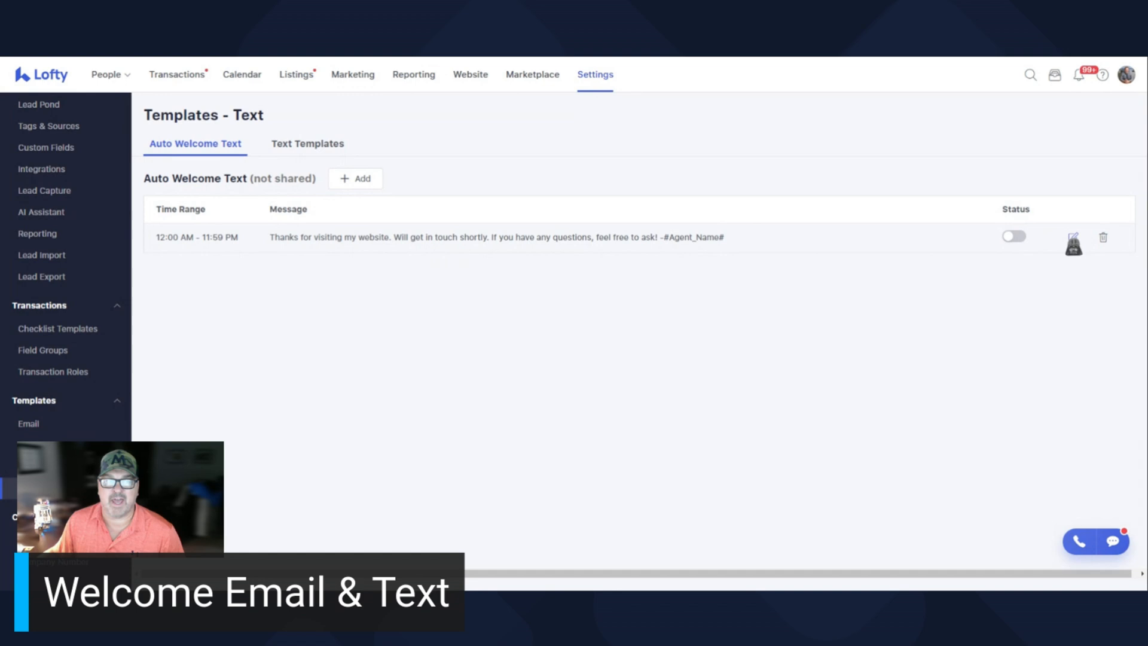
click(1073, 237)
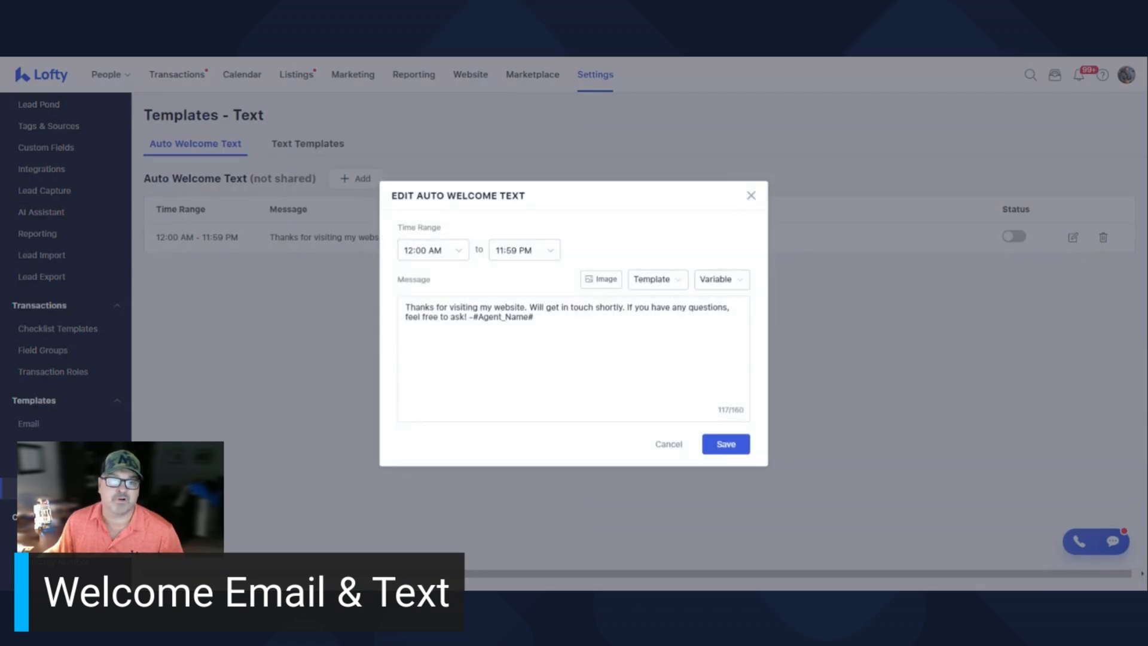